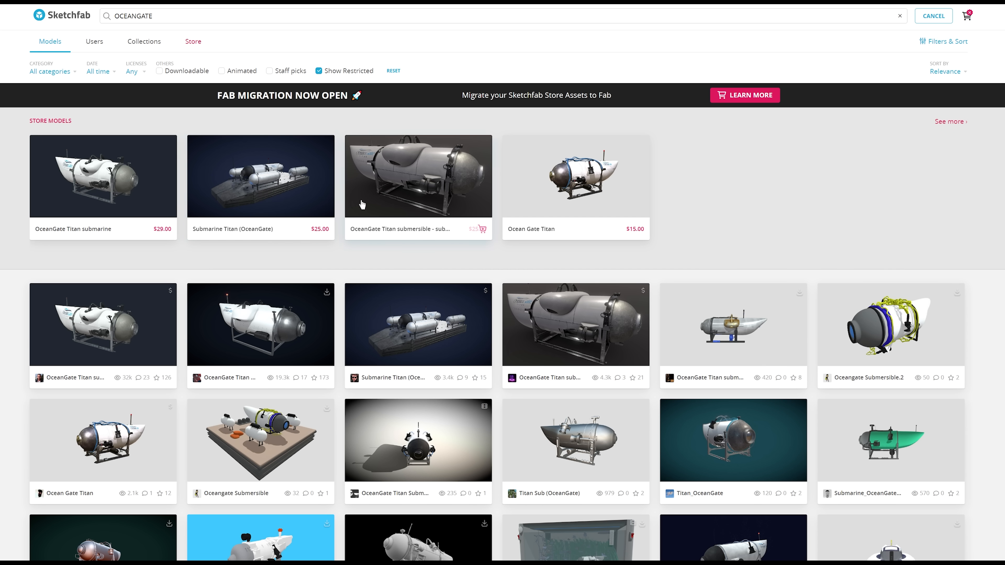
View the OceanGate Titan submersible - submarine model and orbit it to a top-down angle
click(402, 173)
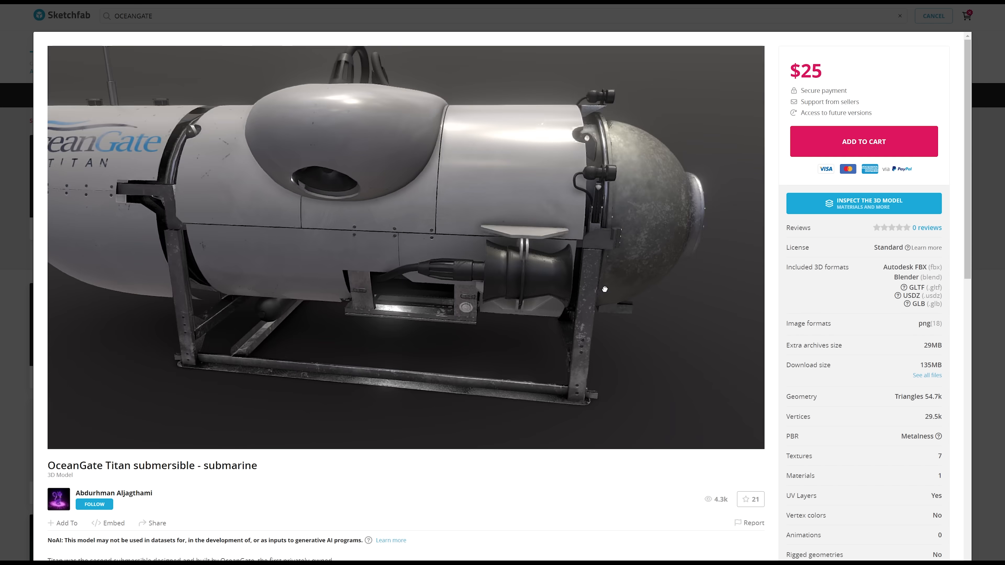
drag(607, 285, 507, 288)
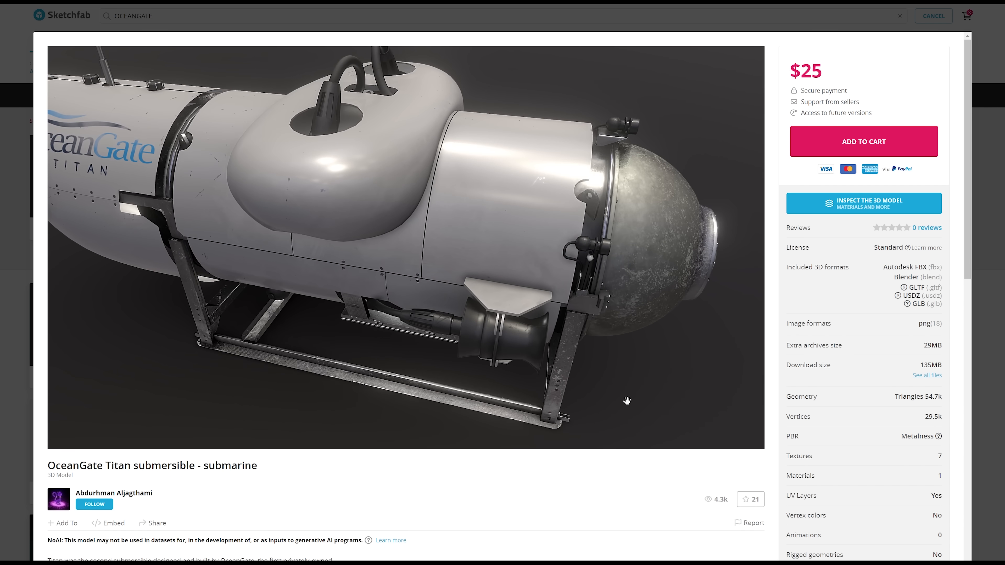
mouse_move(751, 437)
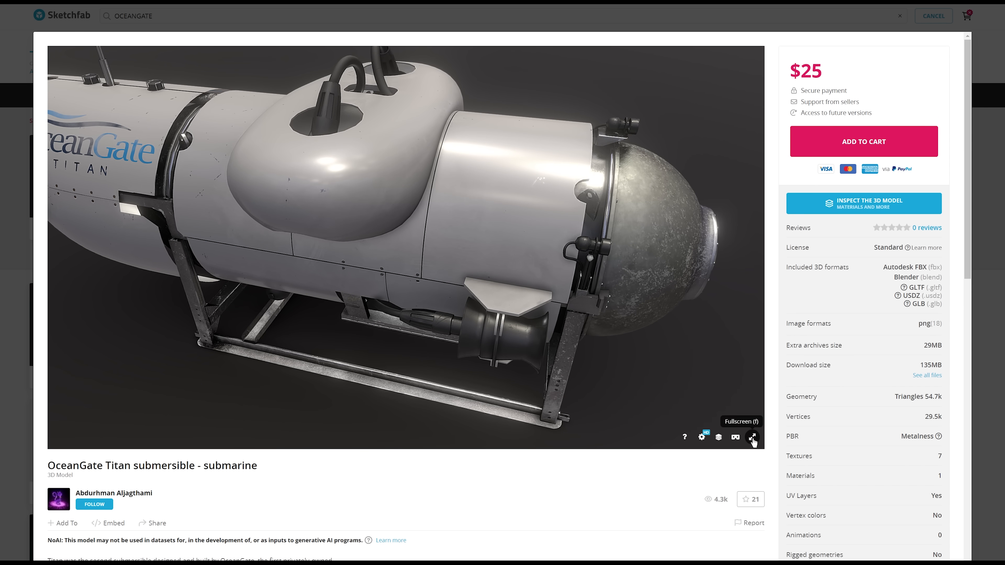
click(752, 436)
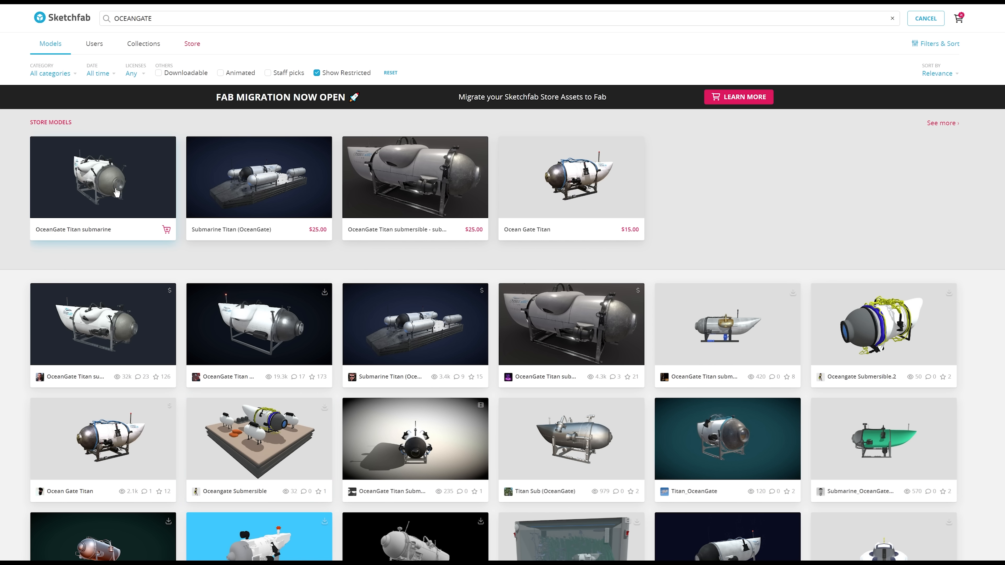
Load the OceanGate Titan submarine model from the Store Models row
click(117, 192)
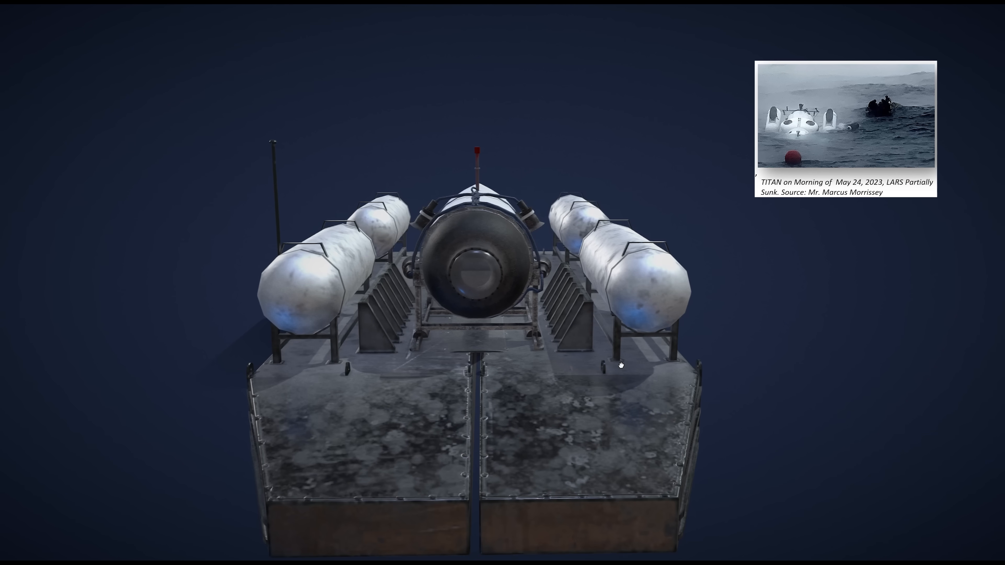
Orbit the Titan-on-LARS platform to an angled view
drag(620, 365, 500, 343)
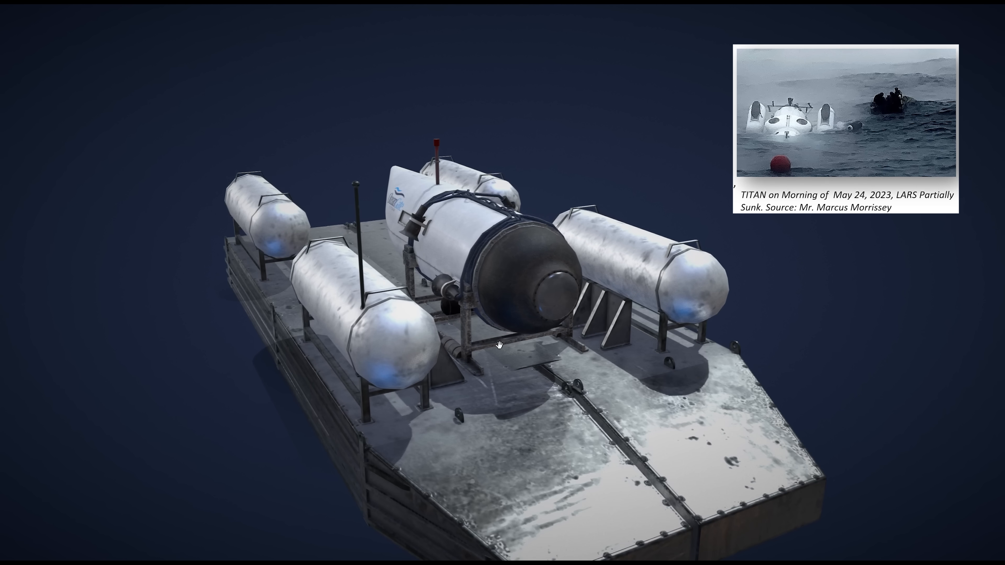
click(845, 118)
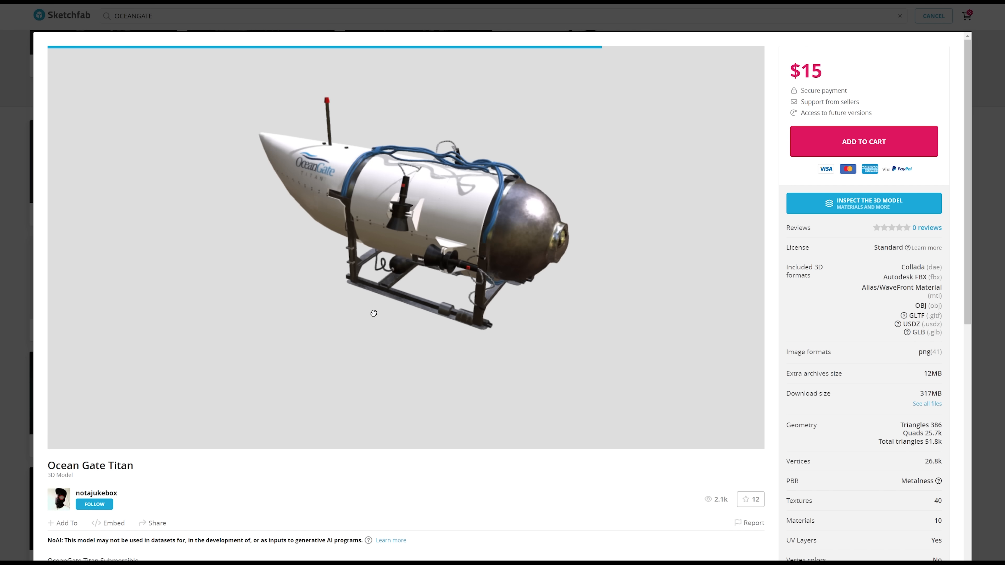
Rotate the Titan and zoom in on the thruster and cabling fittings of its hull
drag(373, 313, 356, 301)
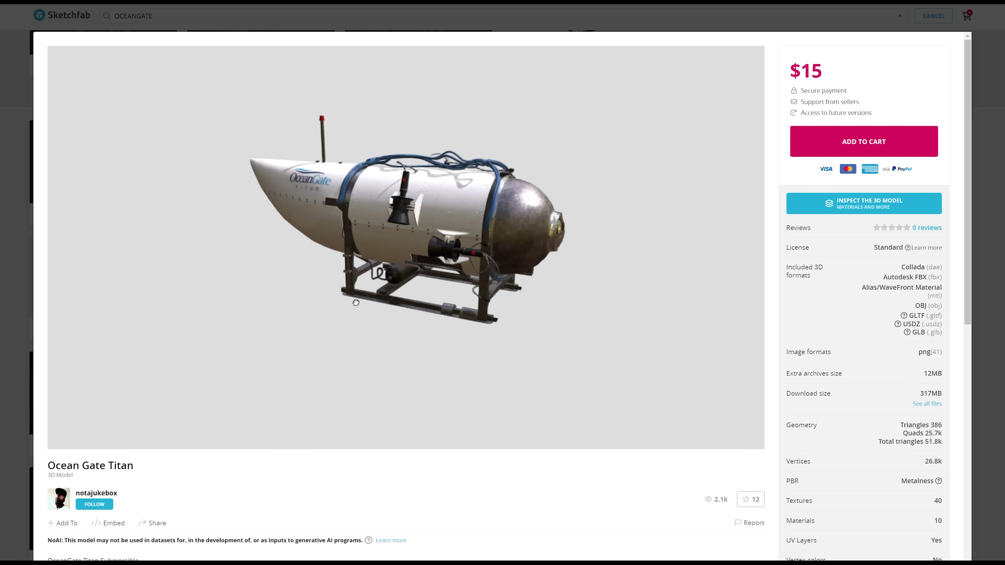
drag(356, 302, 397, 302)
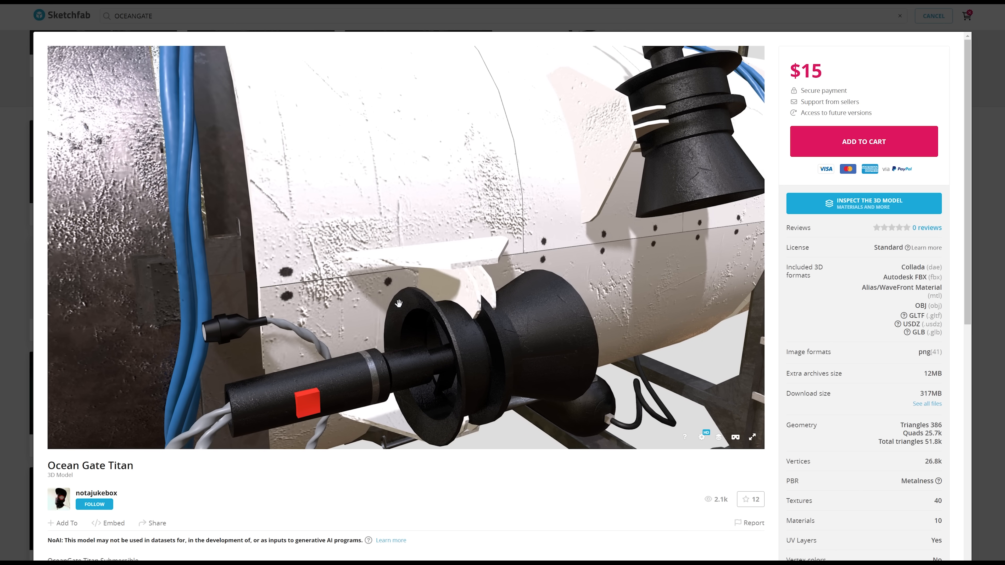
drag(394, 308, 616, 304)
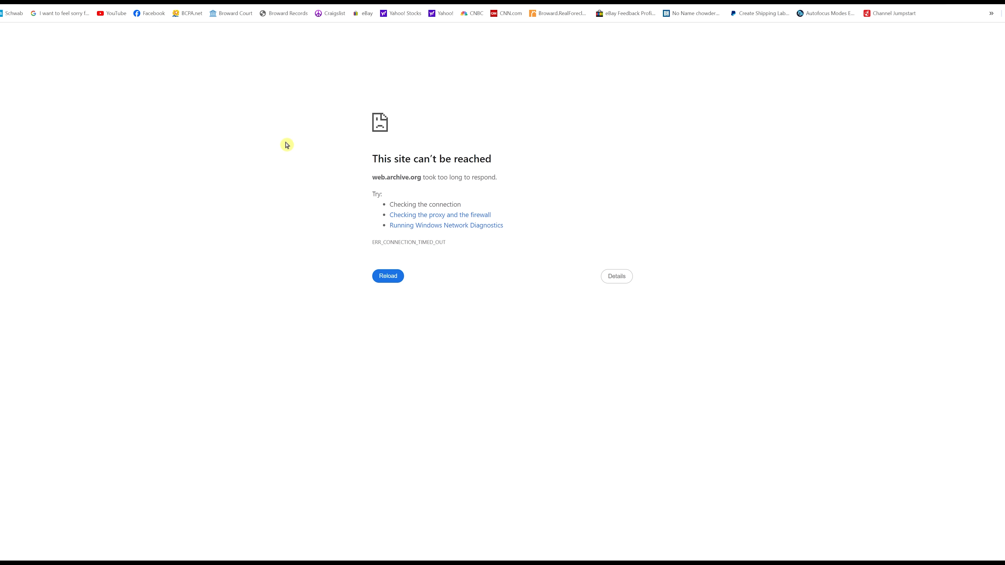
mouse_move(293, 147)
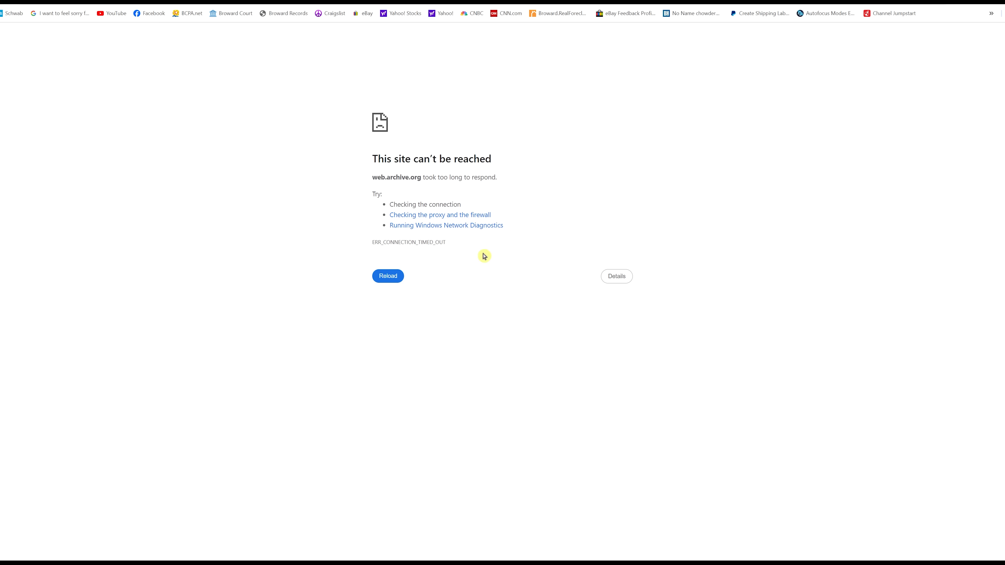
mouse_move(422, 338)
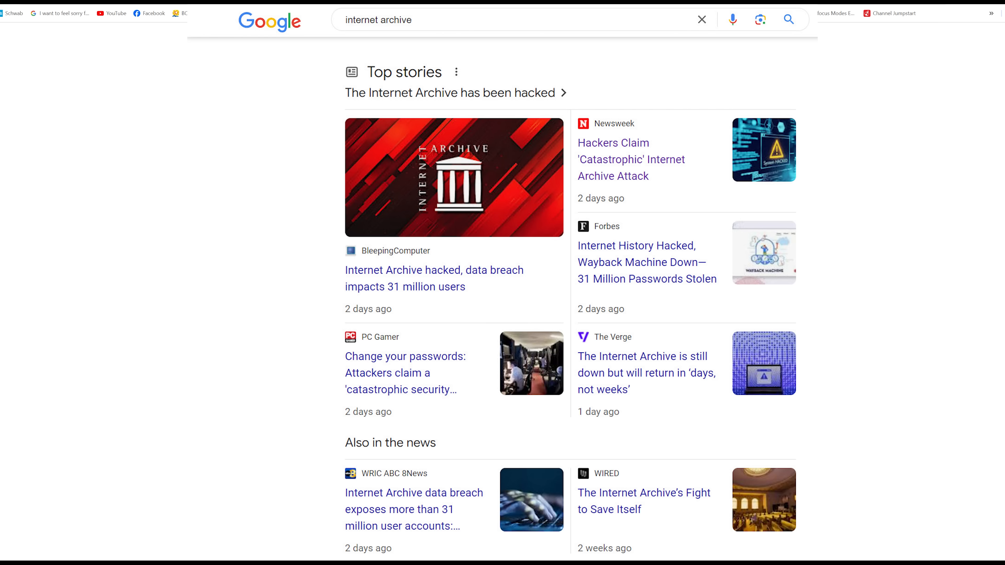
mouse_move(918, 53)
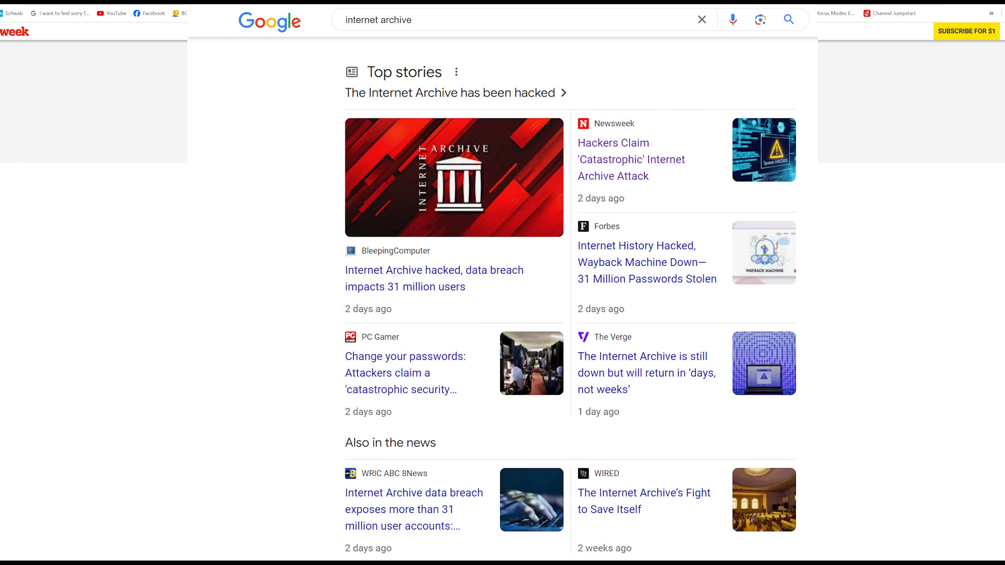
Read through the Newsweek story on the 'Catastrophic' Internet Archive attack
click(612, 159)
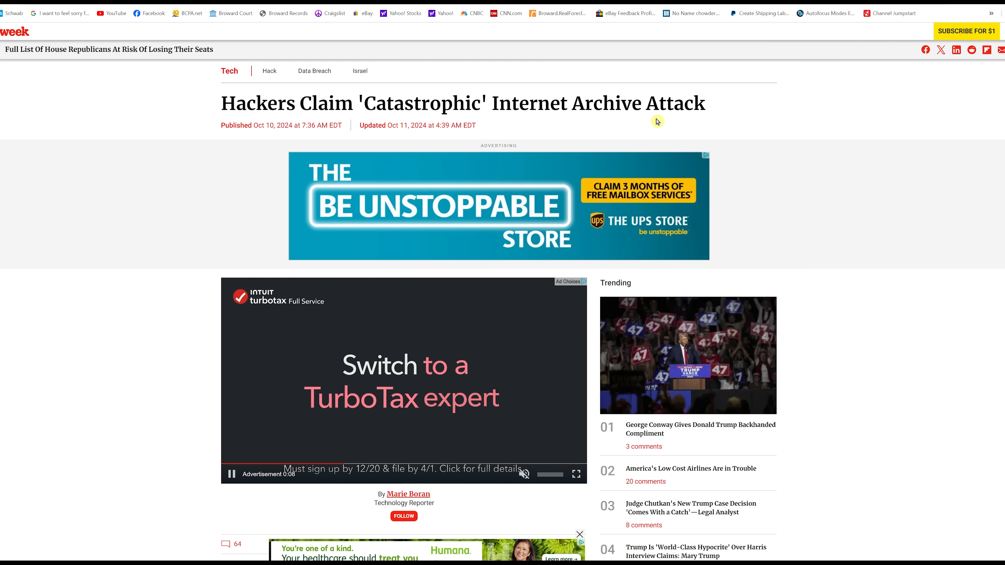
scroll(down, 3)
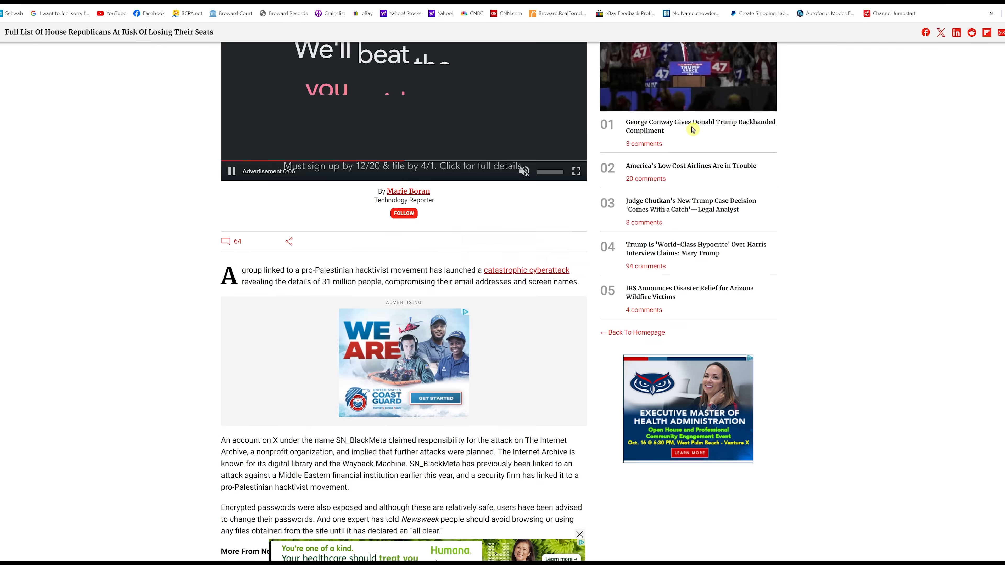
scroll(down, 3)
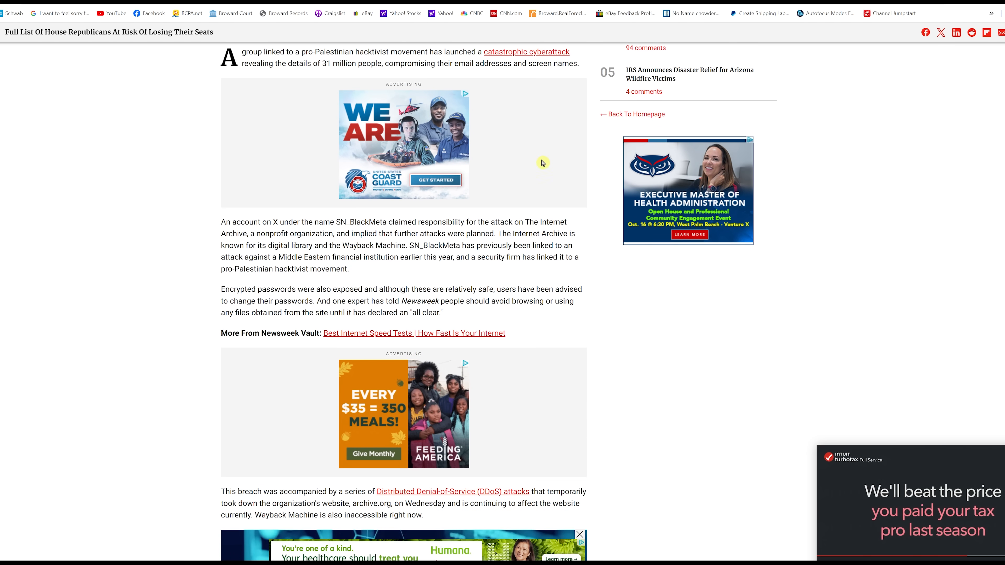
scroll(down, 3)
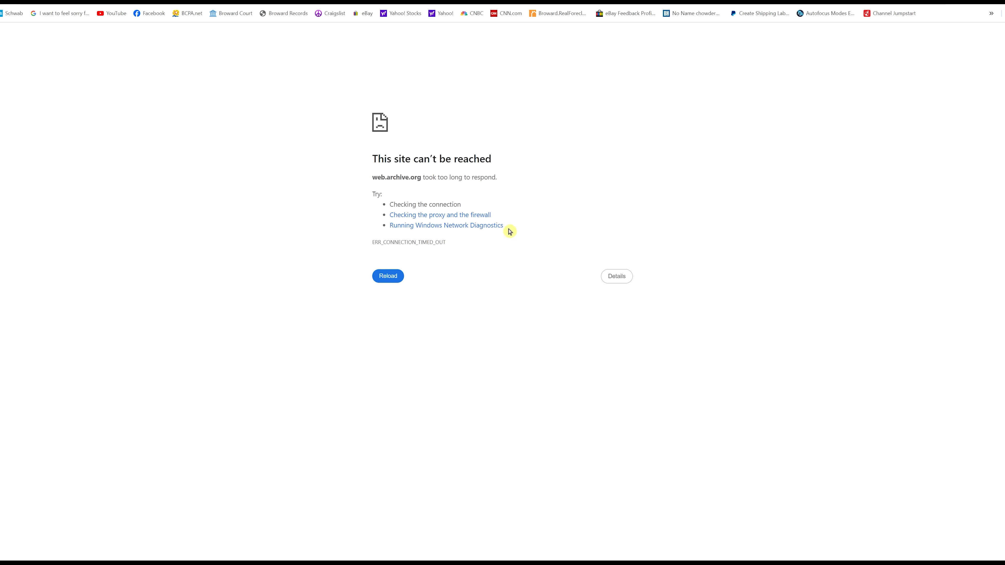
mouse_move(511, 220)
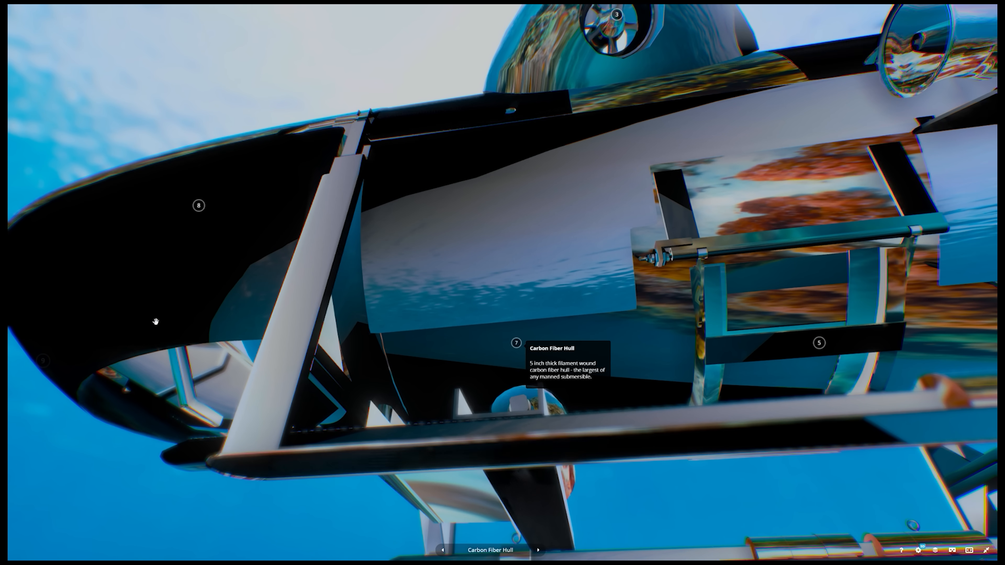
mouse_move(621, 449)
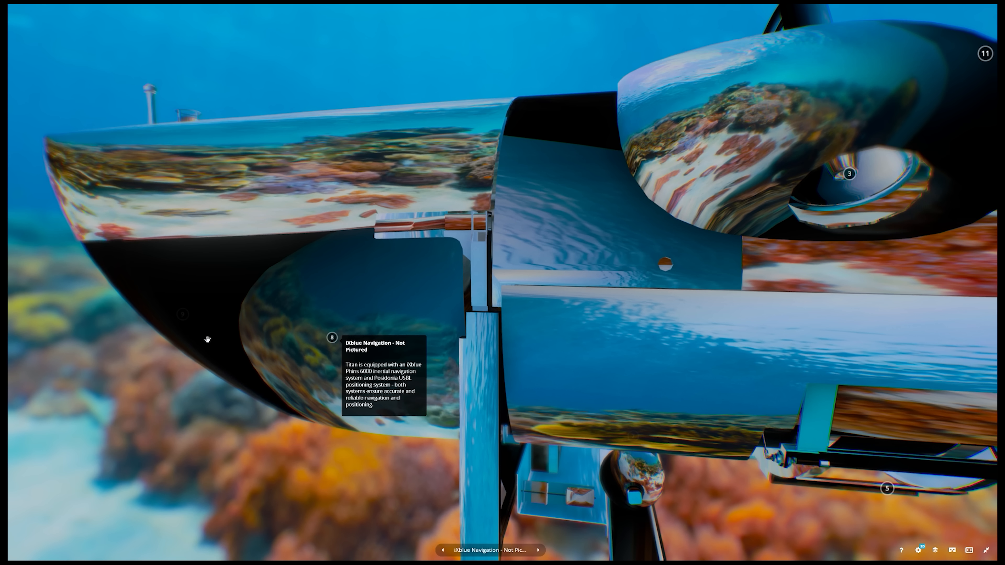
mouse_move(338, 384)
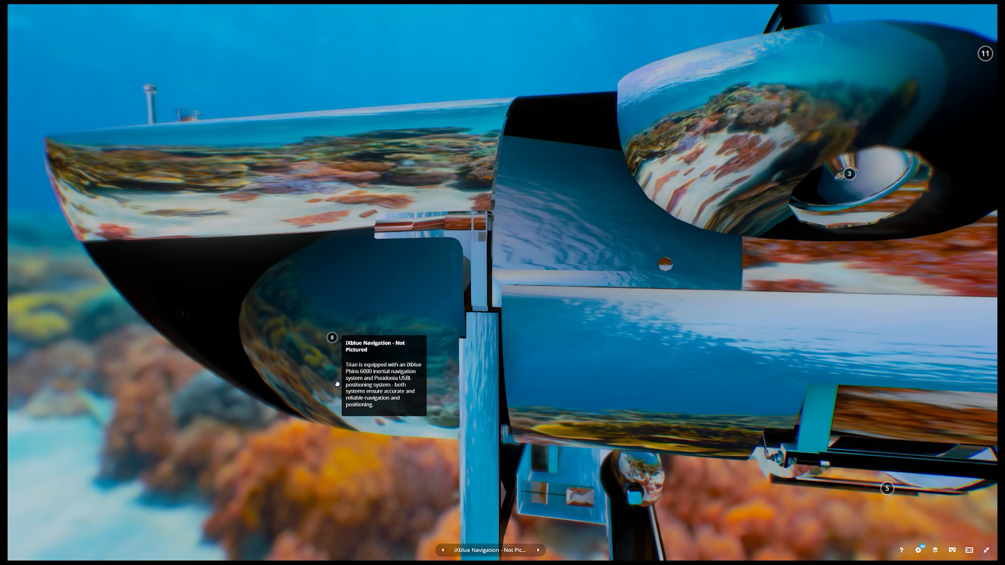